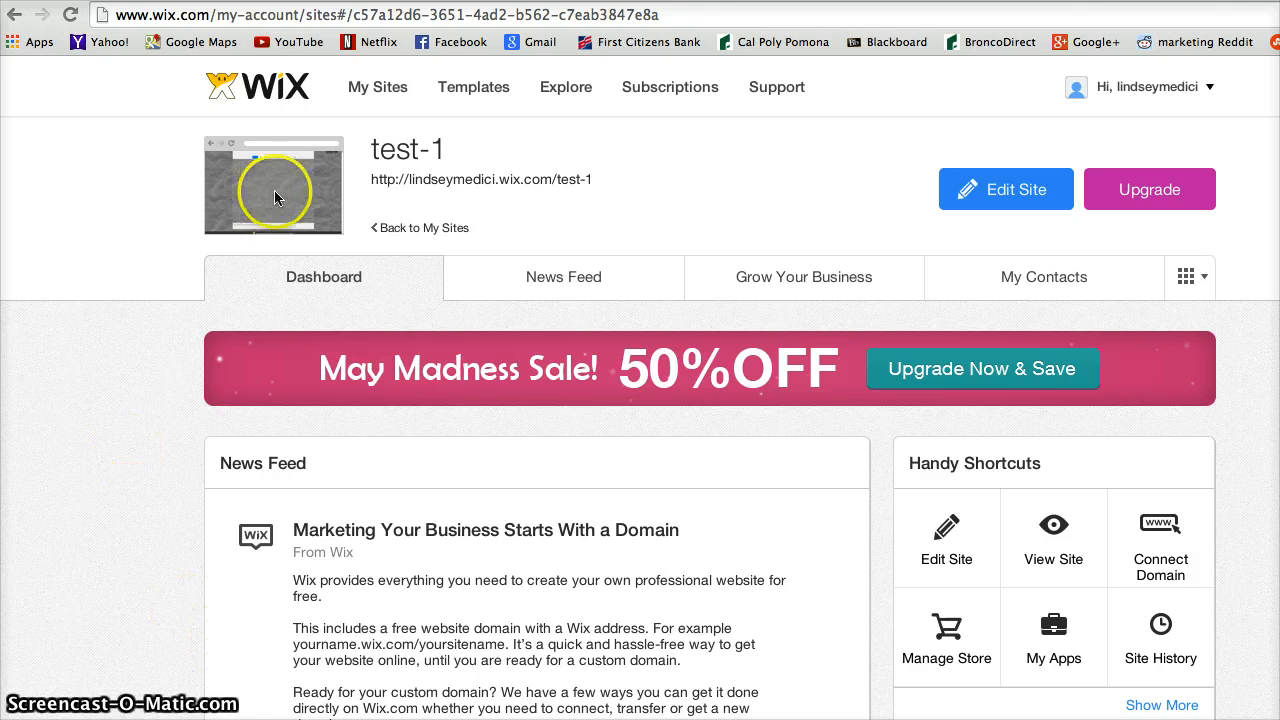
pyautogui.moveTo(588, 213)
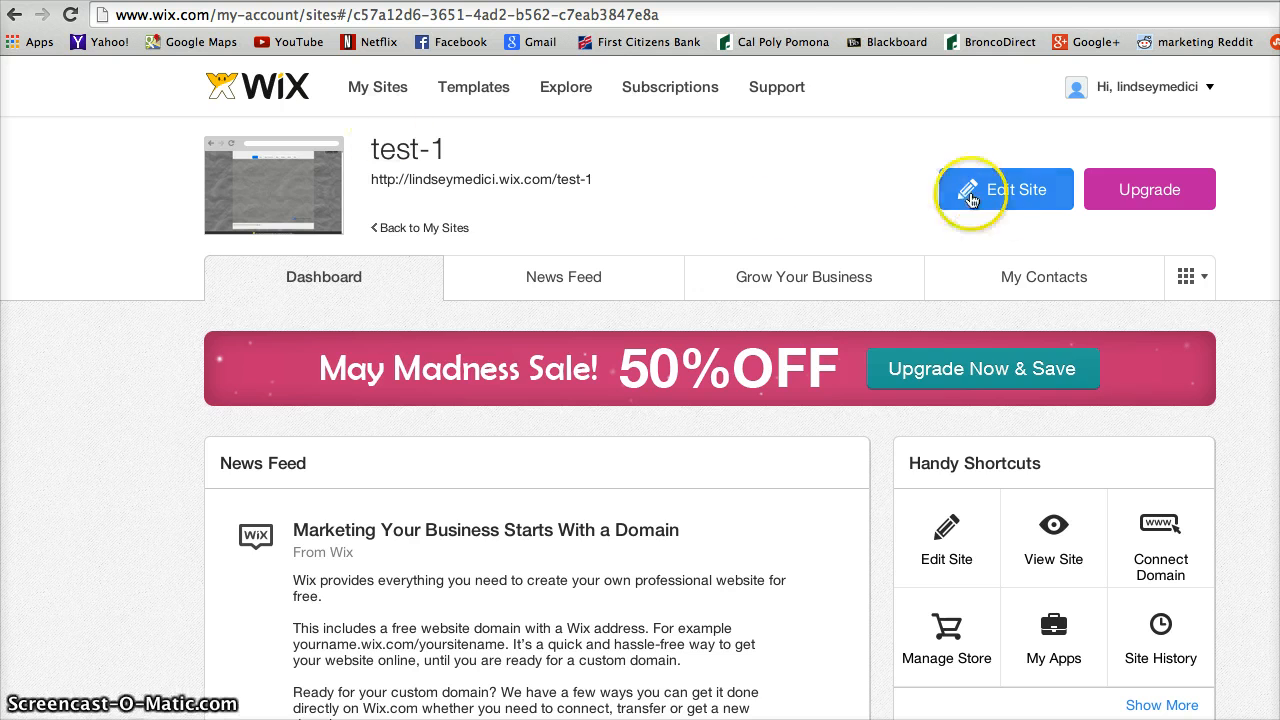
# - Open the test-1 site in the Wix Editor with its Home page showing
pyautogui.click(1017, 189)
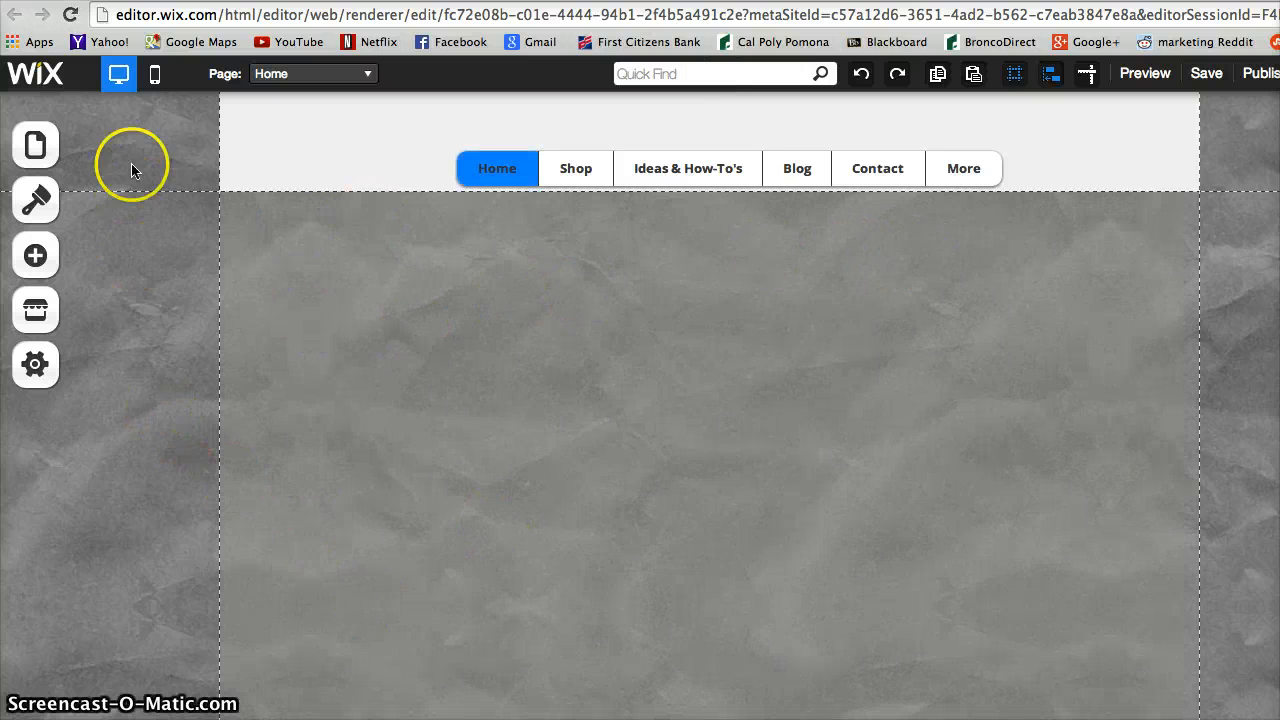
pyautogui.moveTo(35, 200)
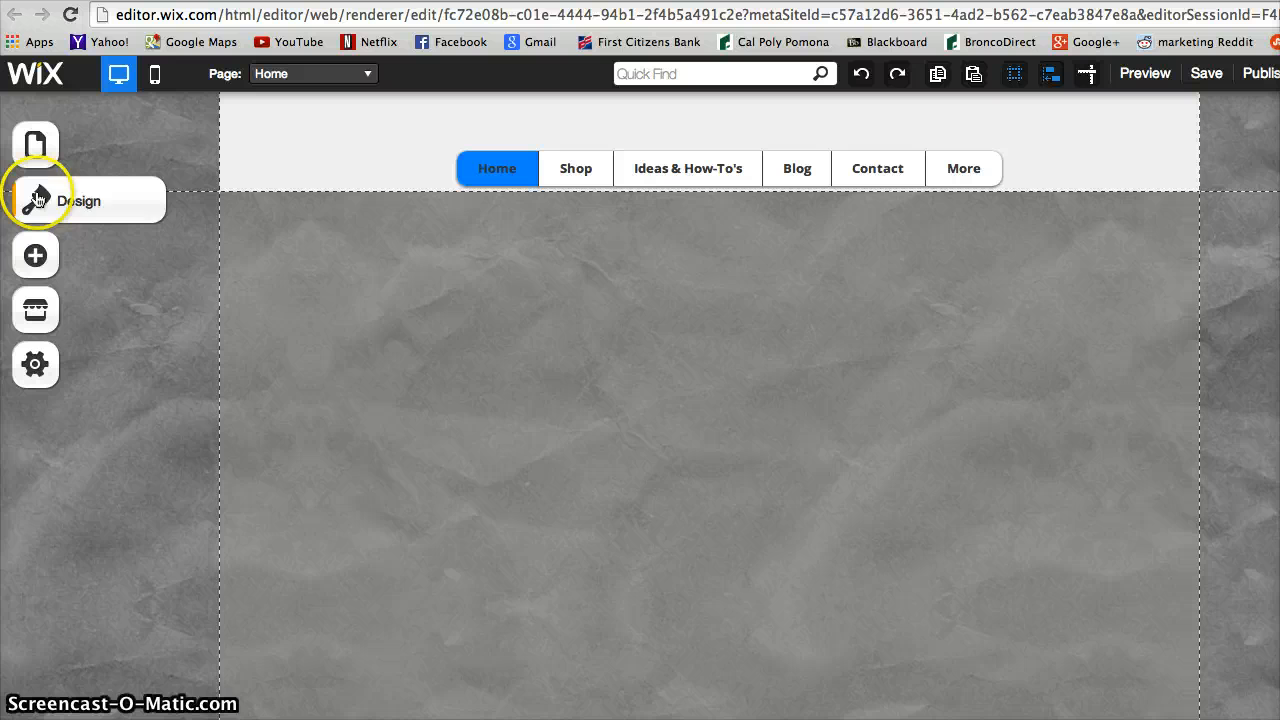
pyautogui.moveTo(35, 310)
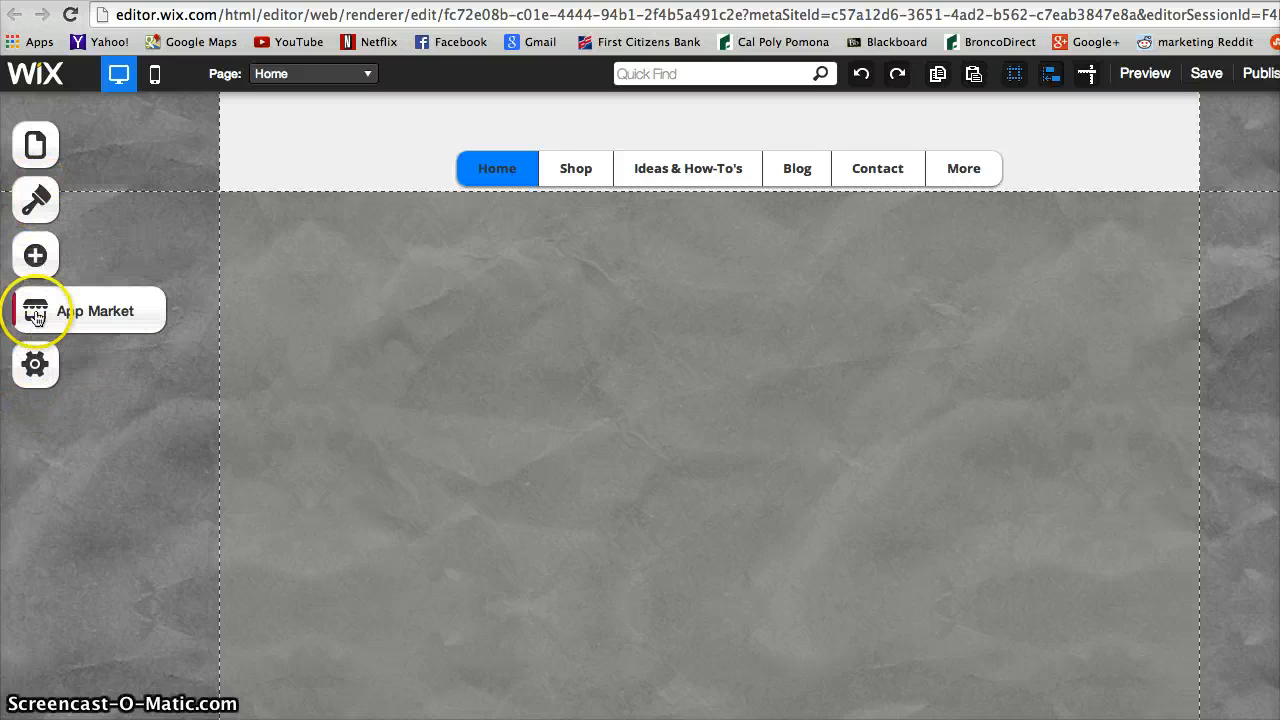
# - Browse Simple Google Maps in the App Market: overview, demo, features and pricing, reviews
pyautogui.click(35, 310)
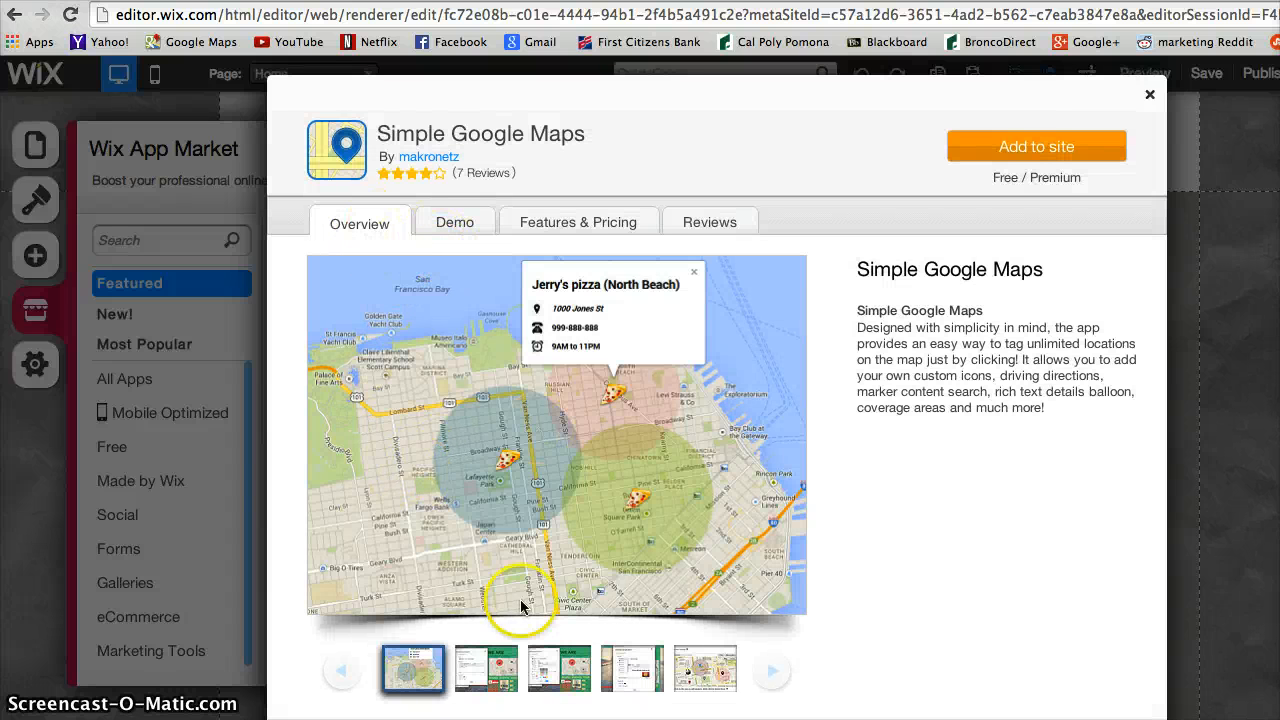
pyautogui.click(559, 668)
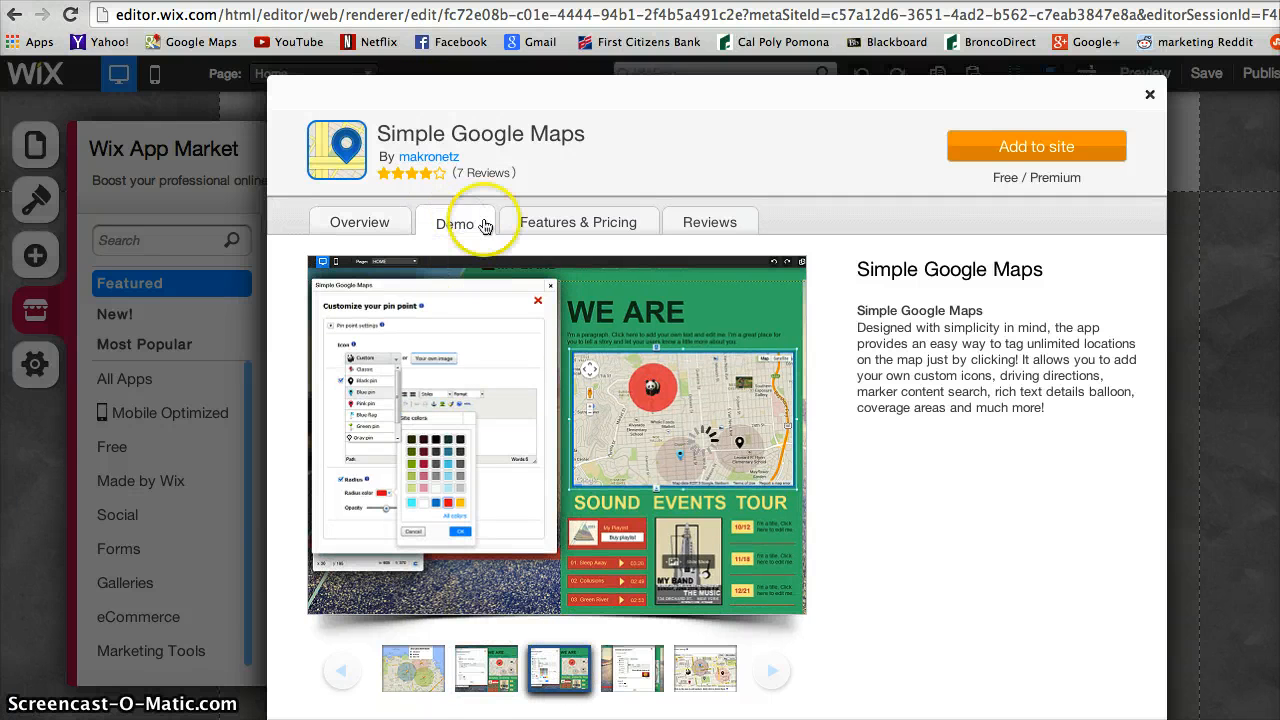
pyautogui.click(578, 222)
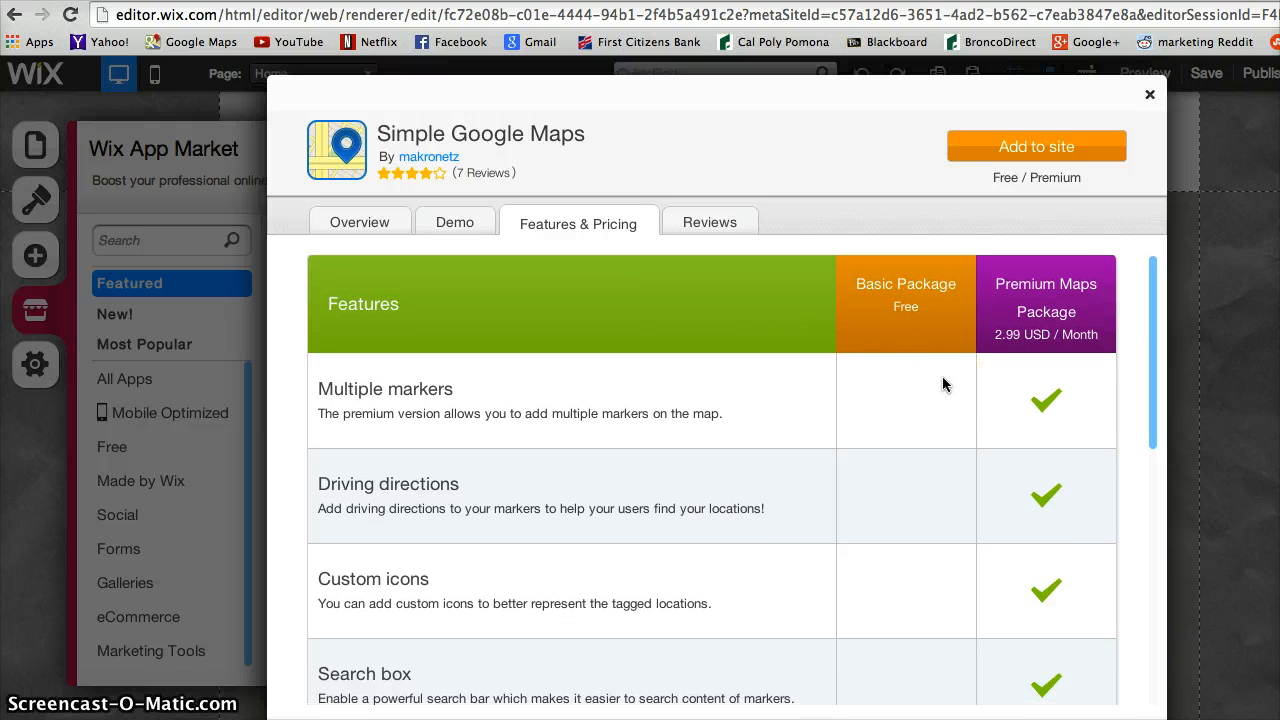
pyautogui.scroll(-3)
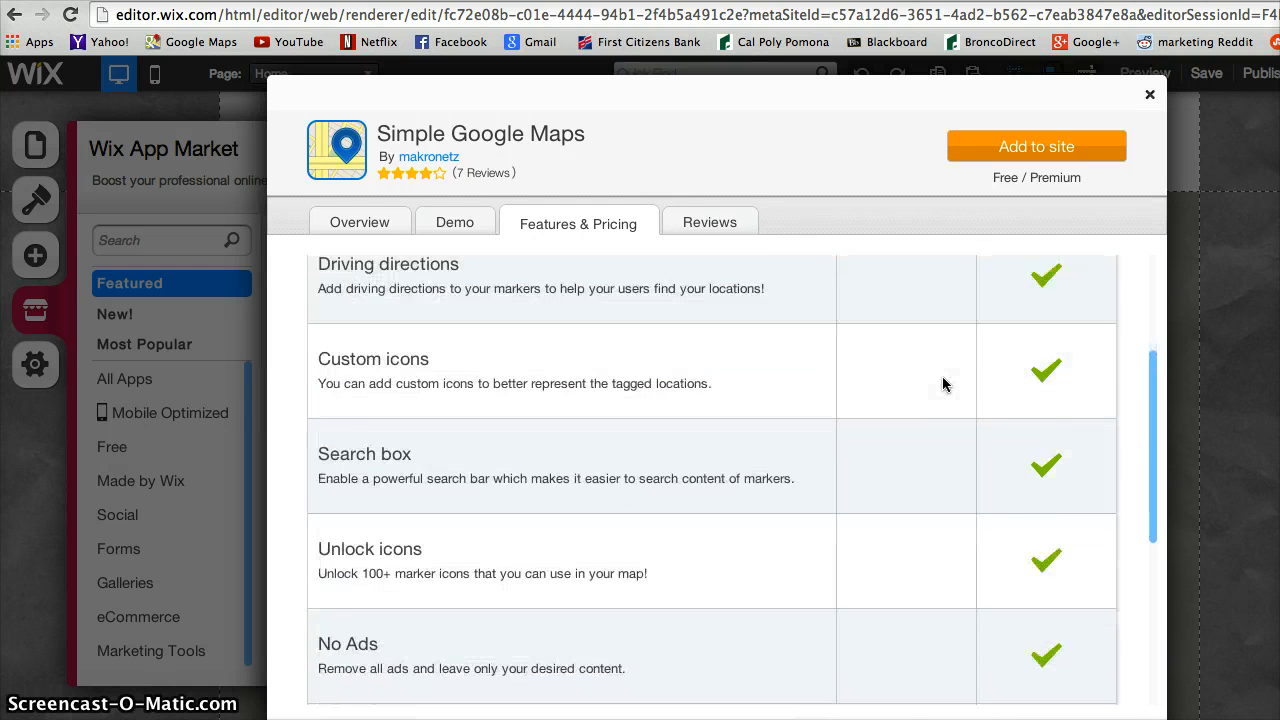
pyautogui.scroll(-3)
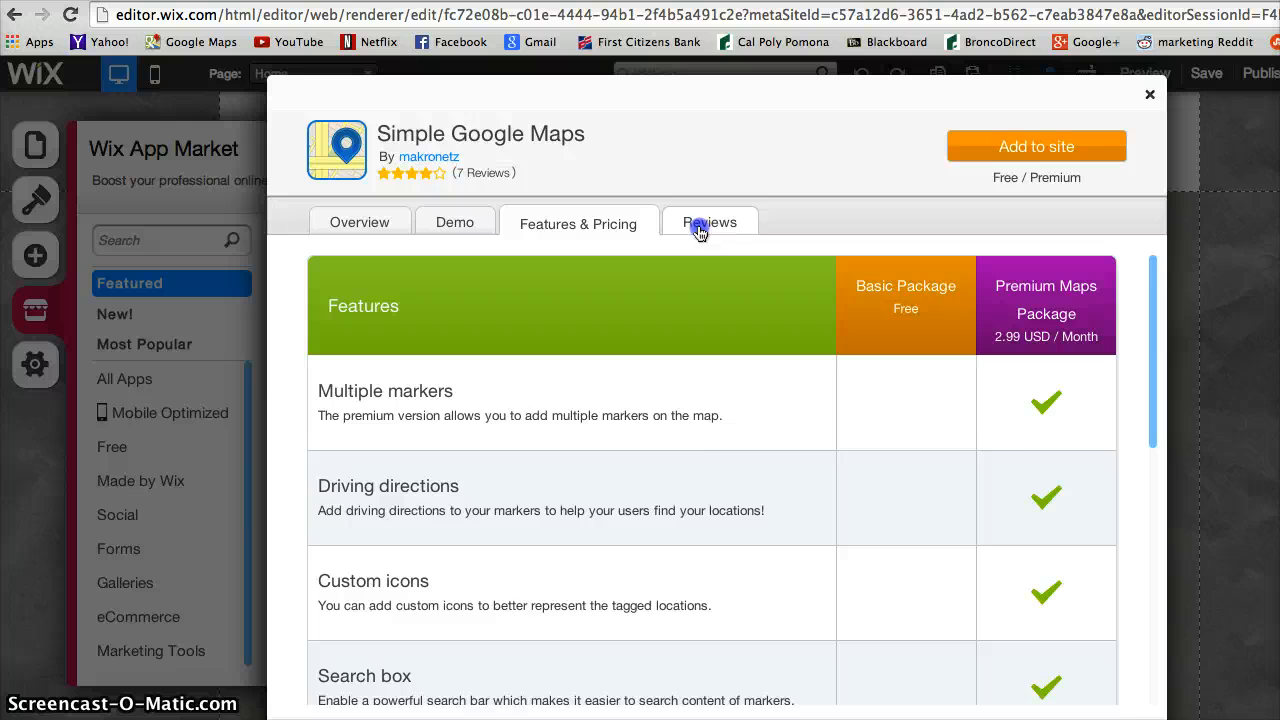
pyautogui.click(710, 222)
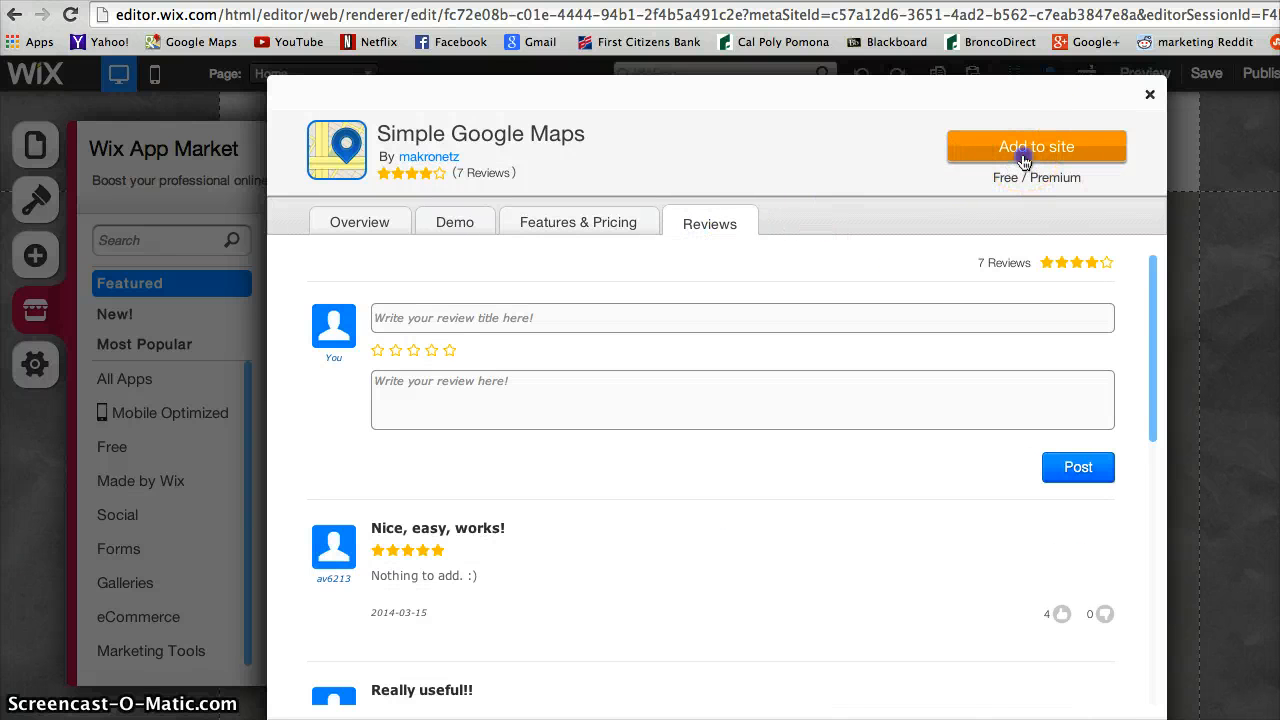
# - Add the Simple Google Maps widget to the Home page and open its App Settings
pyautogui.click(1036, 147)
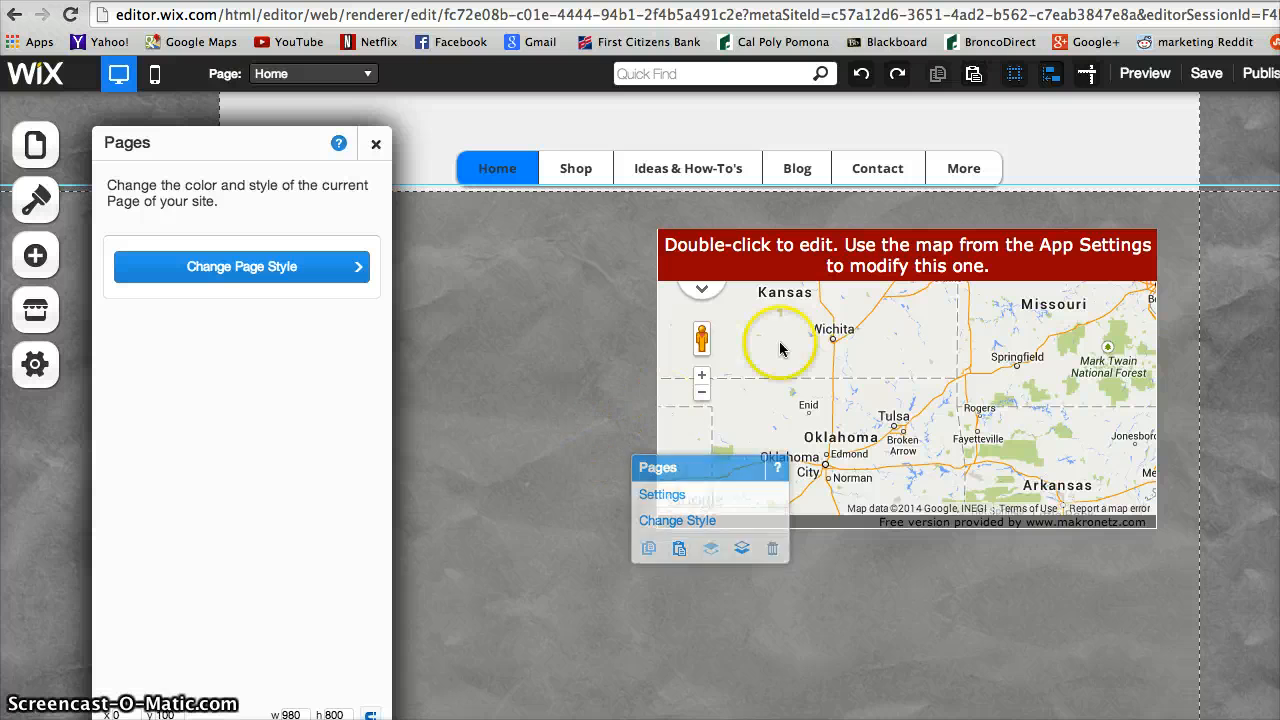
pyautogui.click(795, 347)
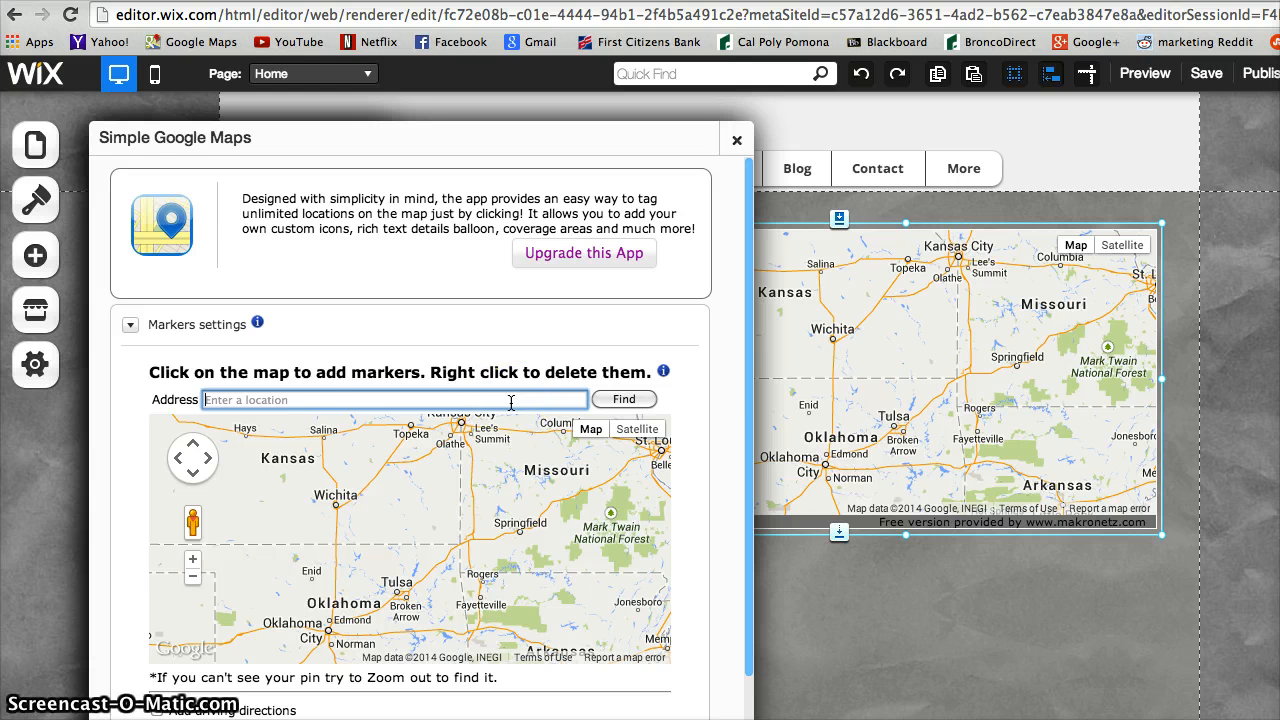
pyautogui.write('4093 Grand Ave Chino, CA, United States')
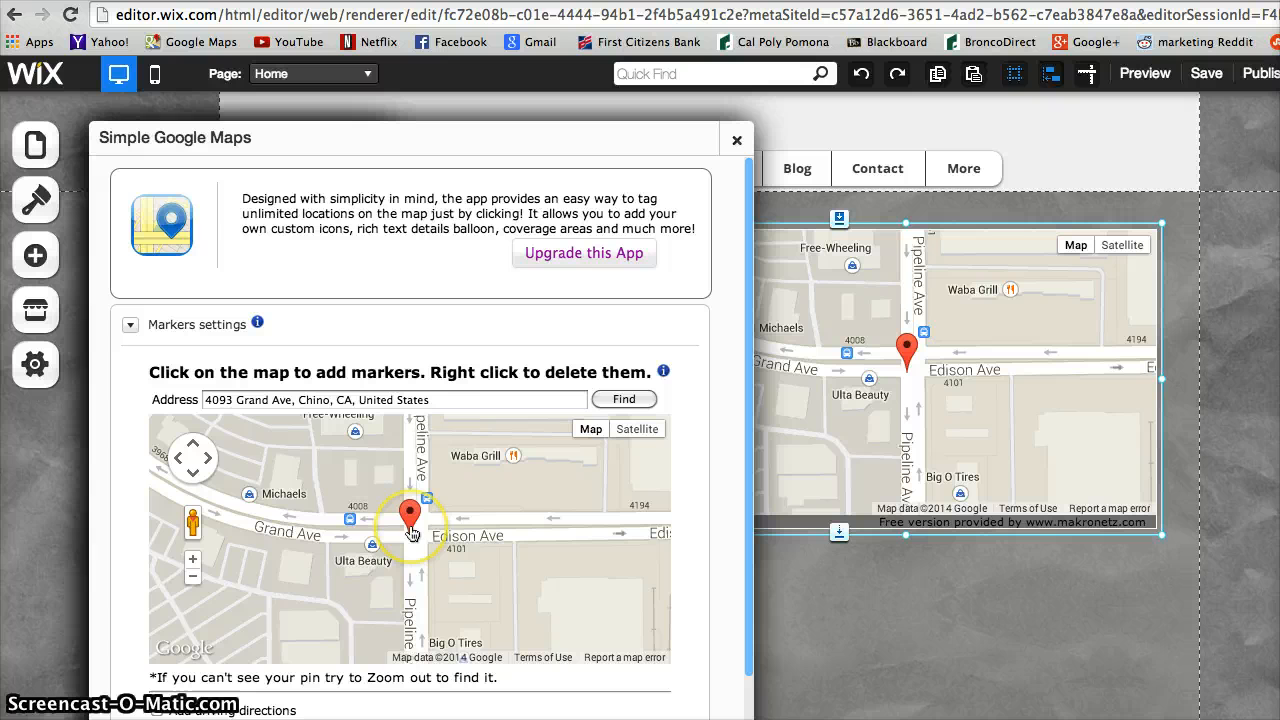
pyautogui.moveTo(735, 613)
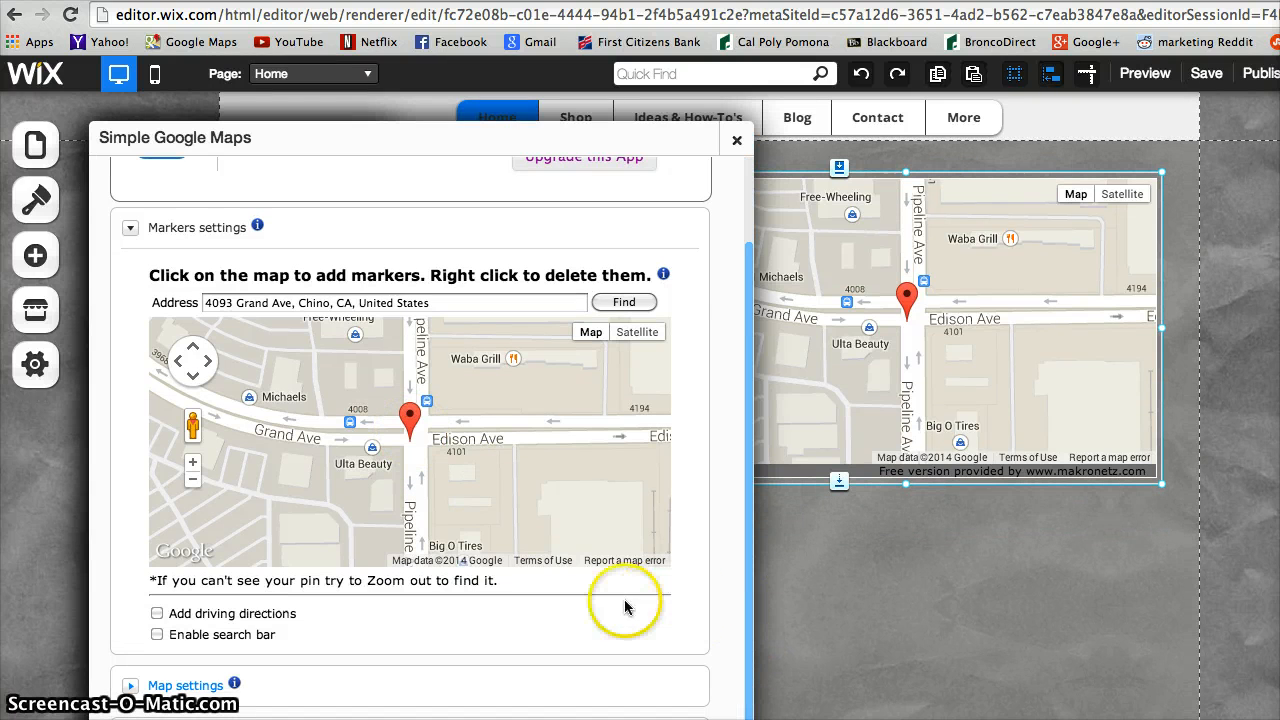
pyautogui.moveTo(170, 635)
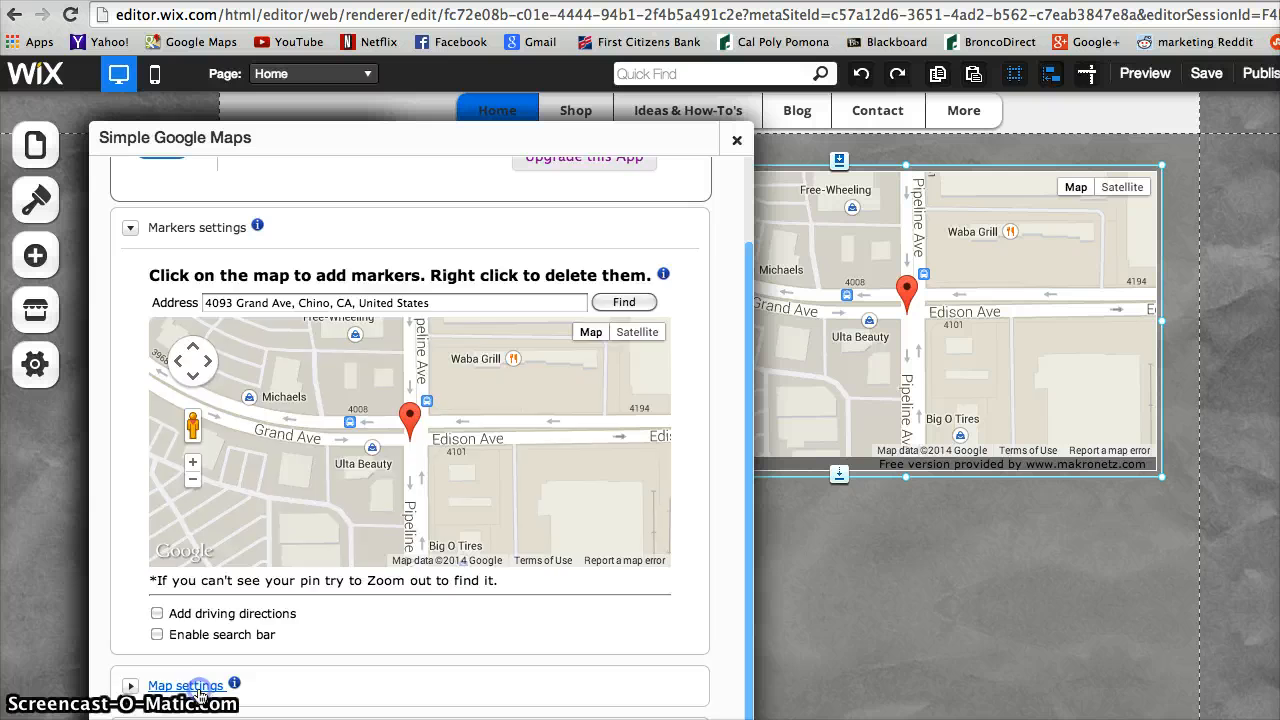
# - Expand the map widget's Map settings and Style sections to reveal border options
pyautogui.click(185, 685)
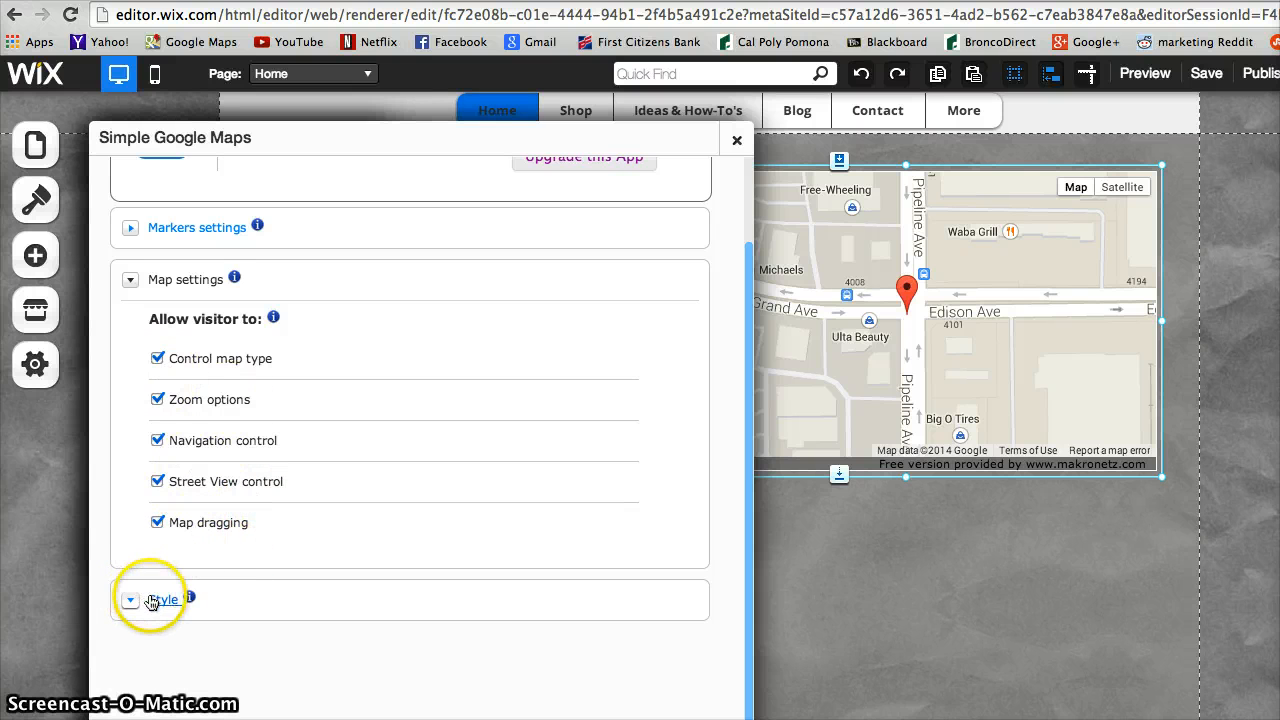
pyautogui.click(130, 599)
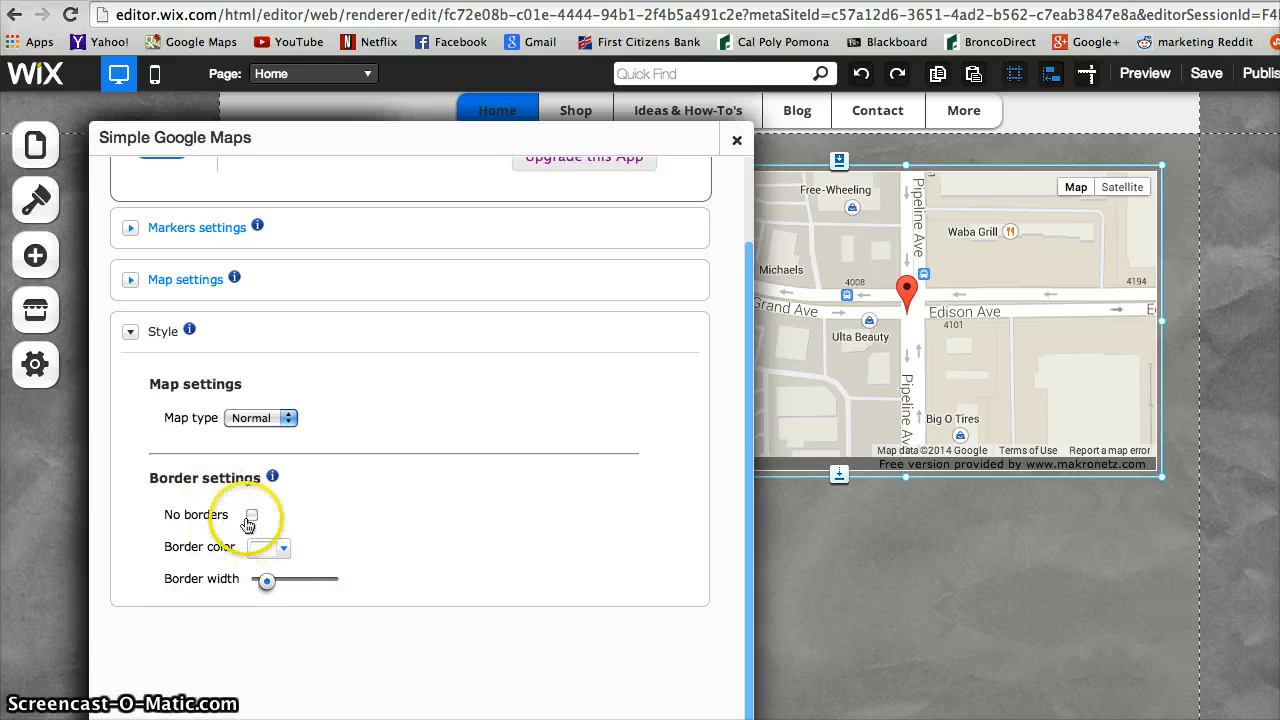
# - Turn the map border on and set its colour to red
pyautogui.click(248, 516)
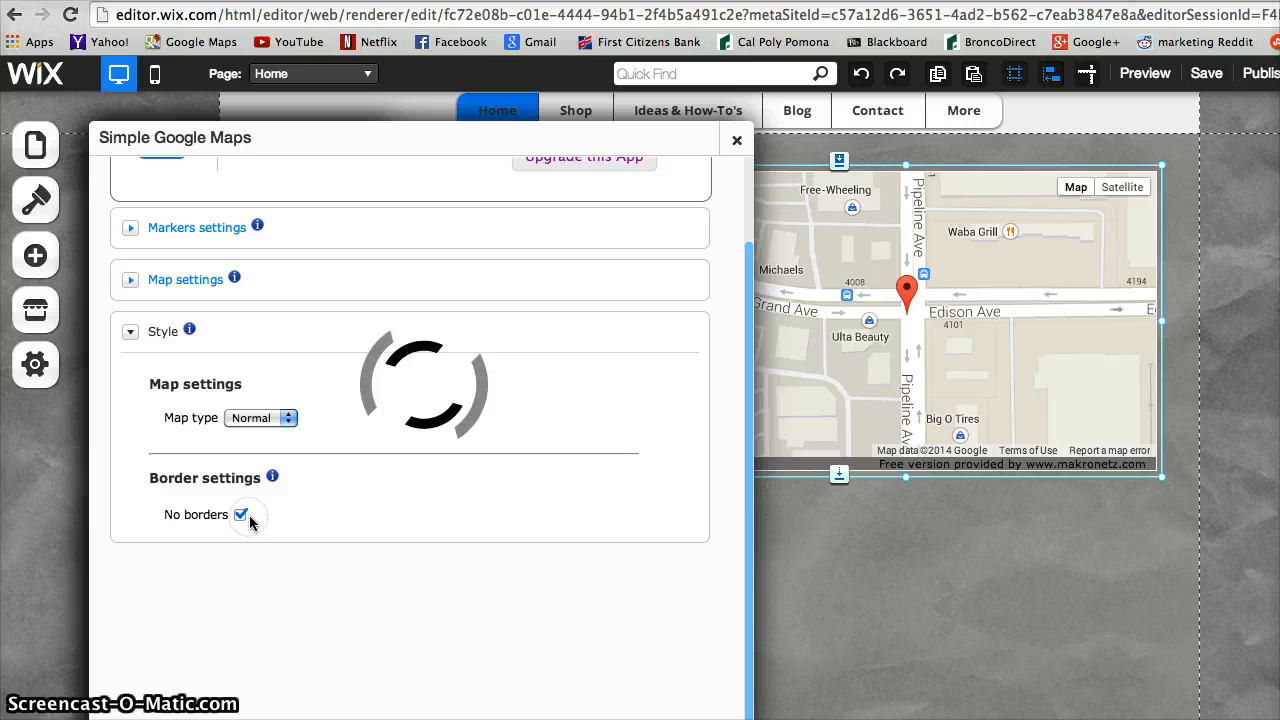
pyautogui.click(241, 514)
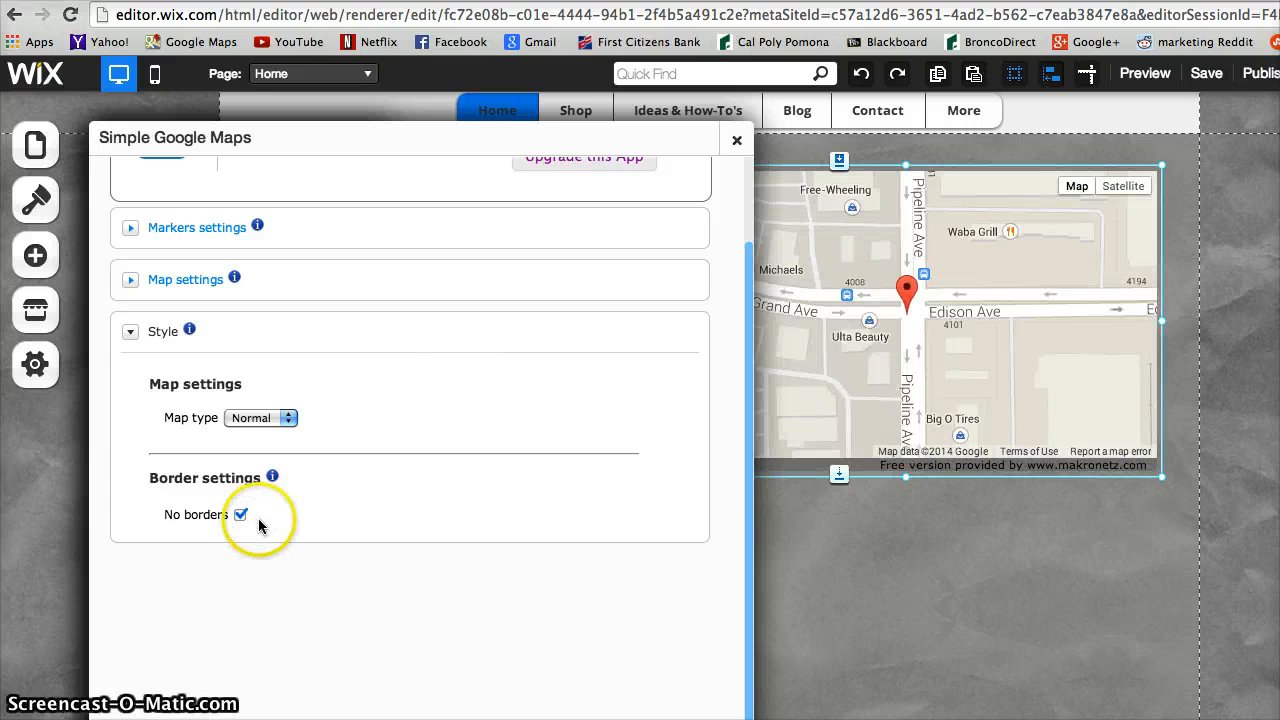
pyautogui.click(241, 514)
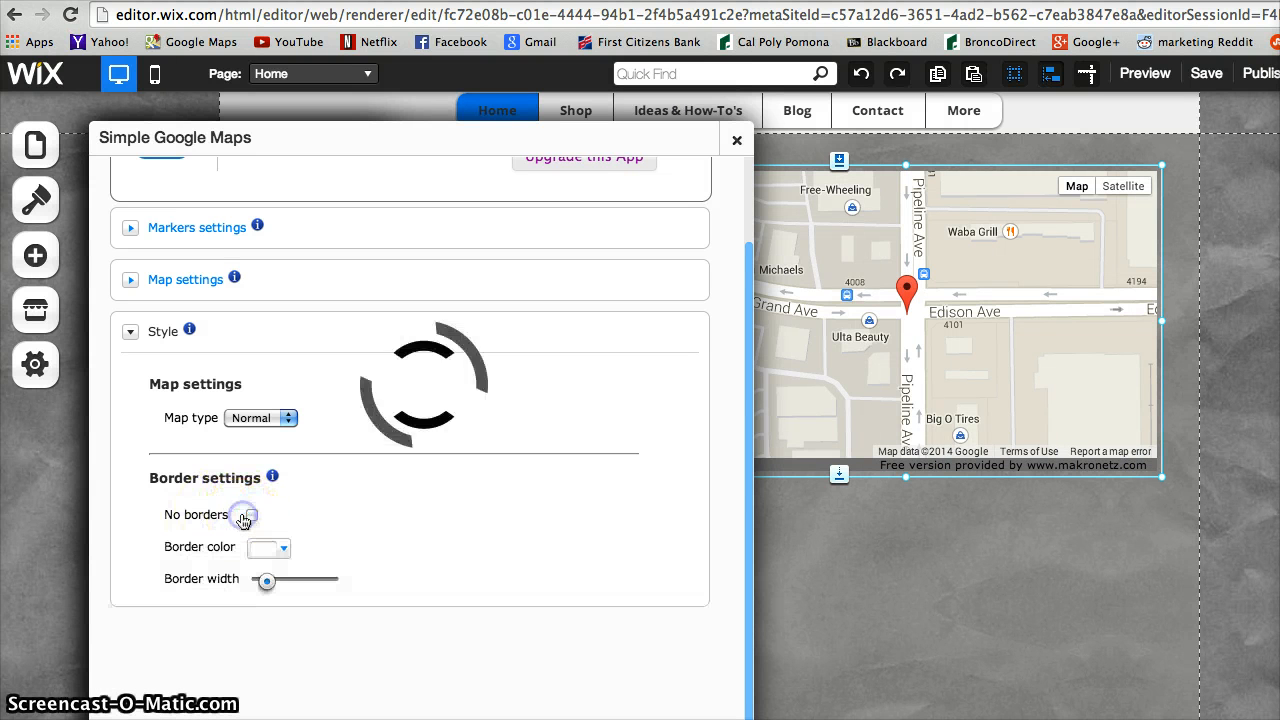
pyautogui.click(283, 547)
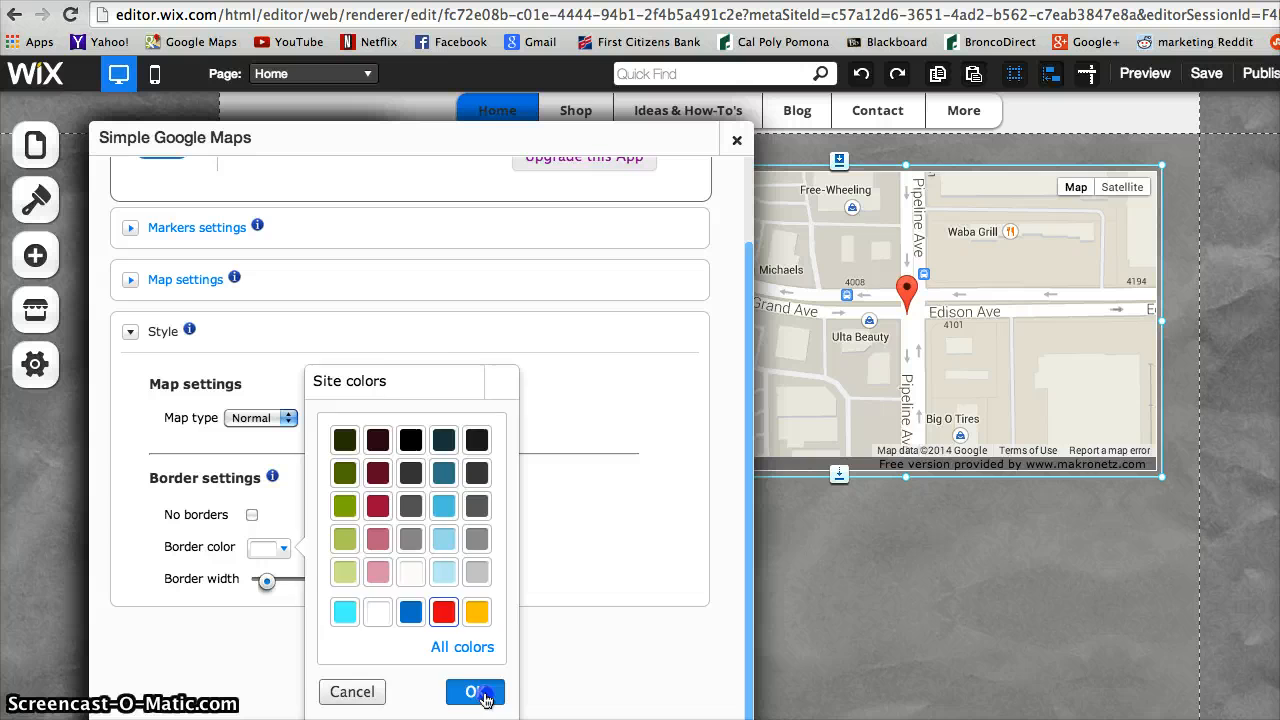
pyautogui.click(474, 692)
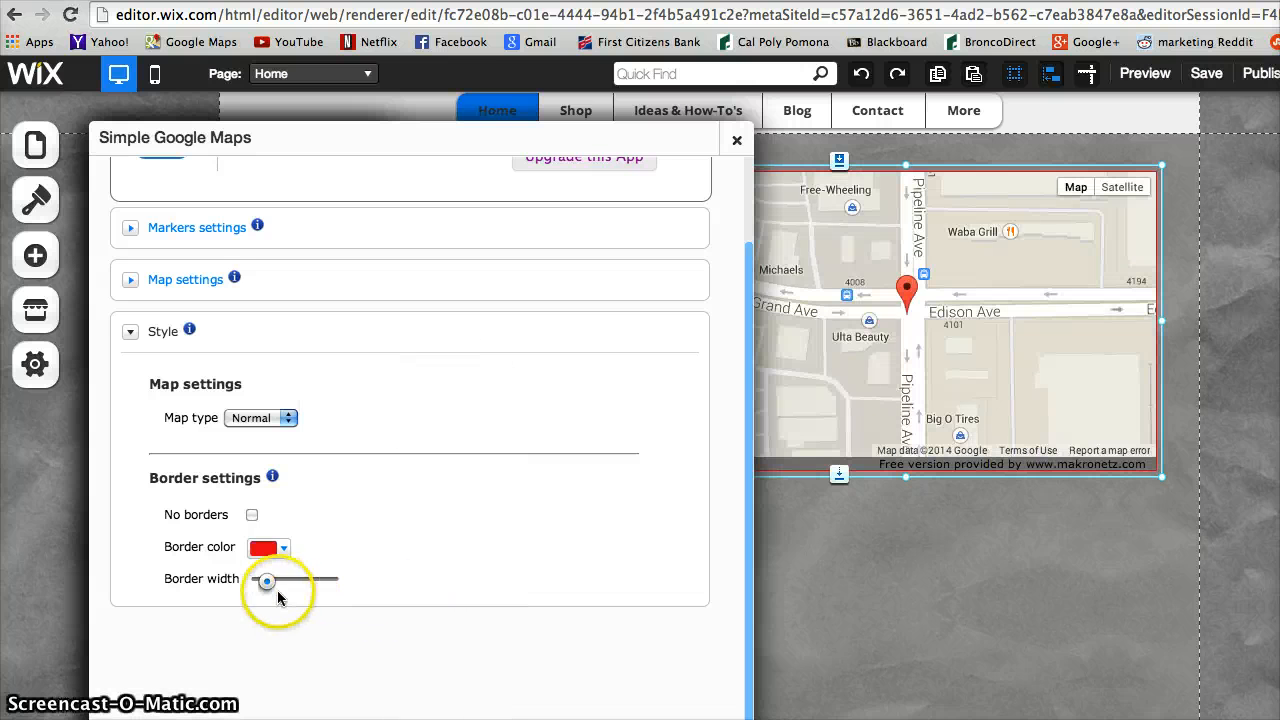
# - Widen the red border with the Border width slider and close the settings panel
pyautogui.moveTo(267, 581); pyautogui.dragTo(267, 581)
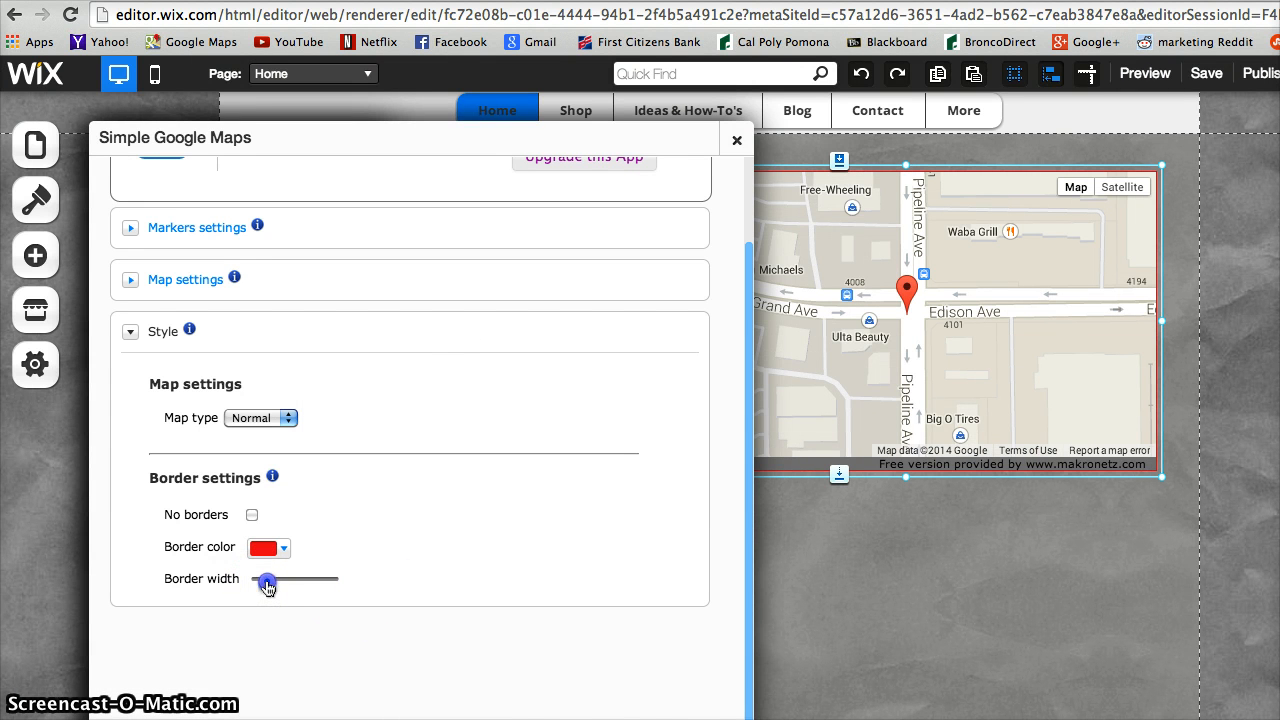
pyautogui.moveTo(267, 582); pyautogui.dragTo(338, 582)
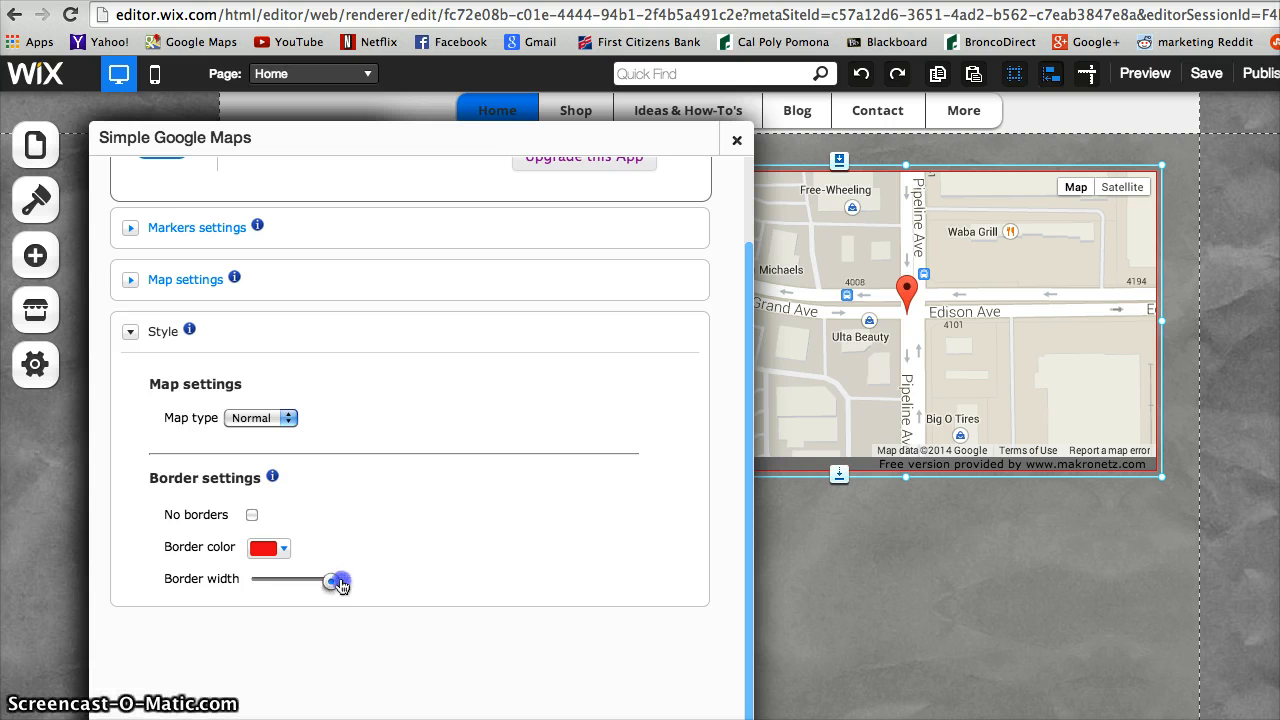
pyautogui.moveTo(343, 582); pyautogui.dragTo(335, 582)
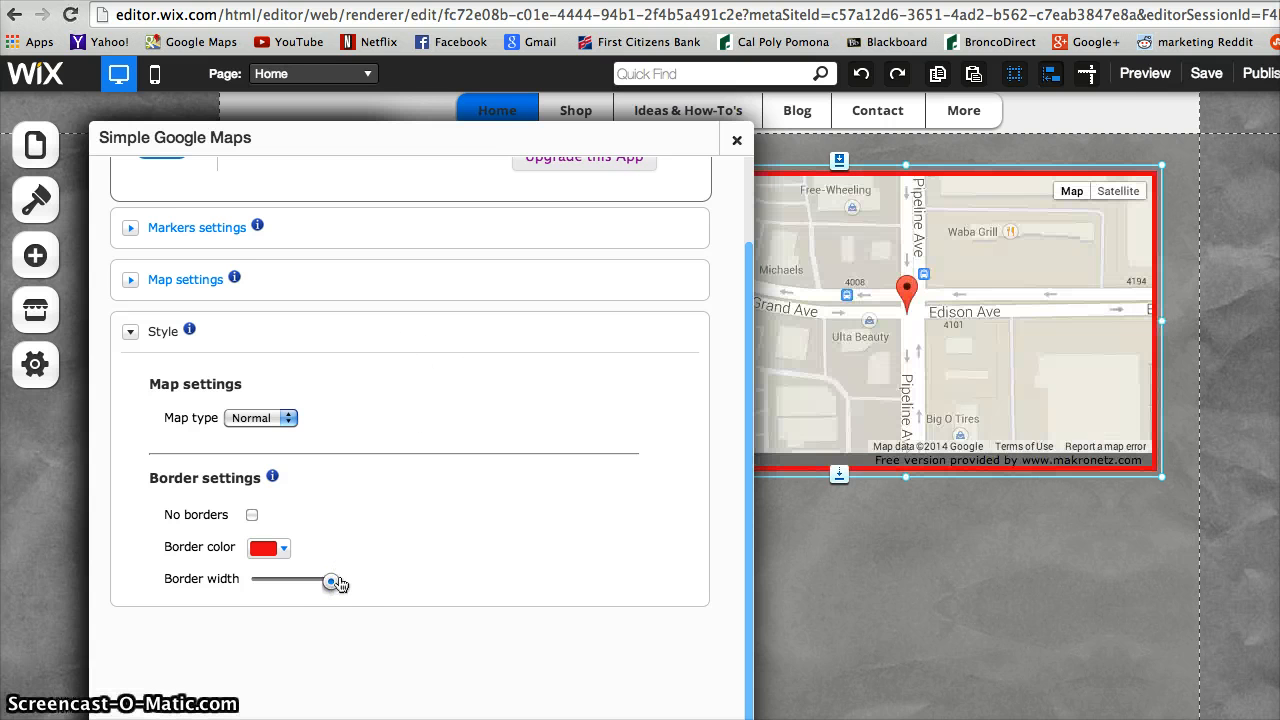
pyautogui.moveTo(335, 582); pyautogui.dragTo(295, 582)
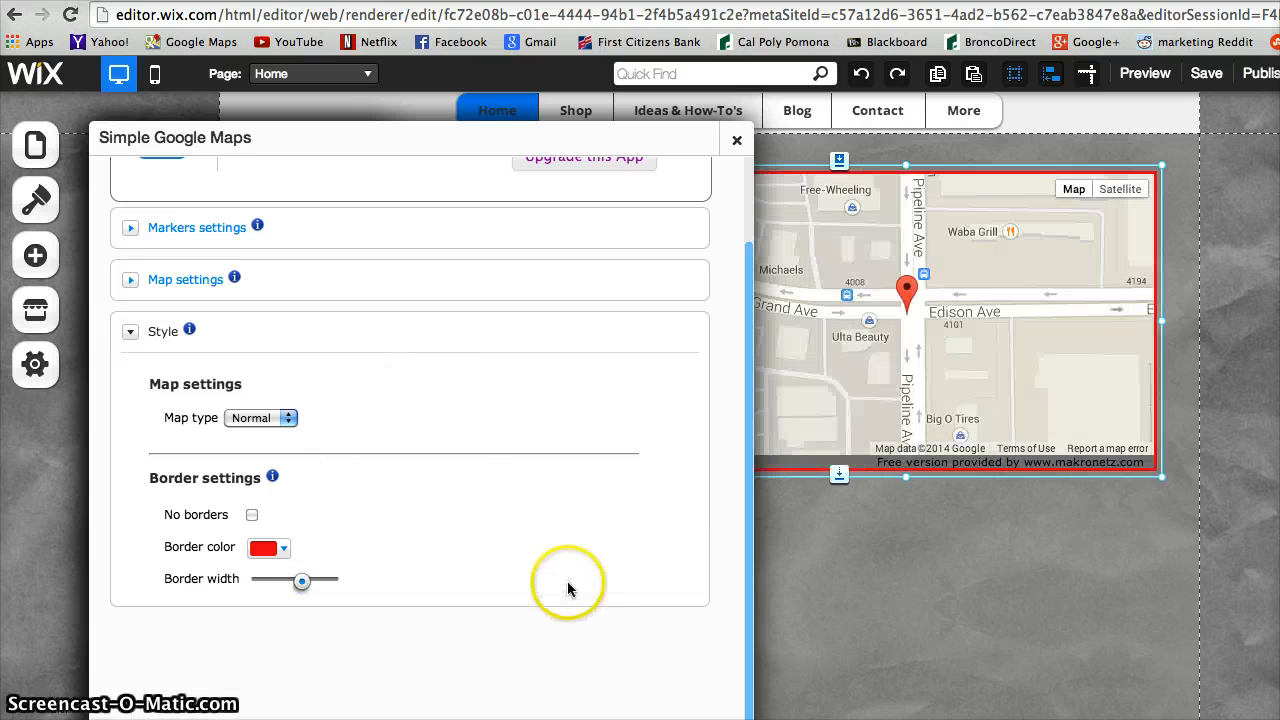
pyautogui.scroll(-3)
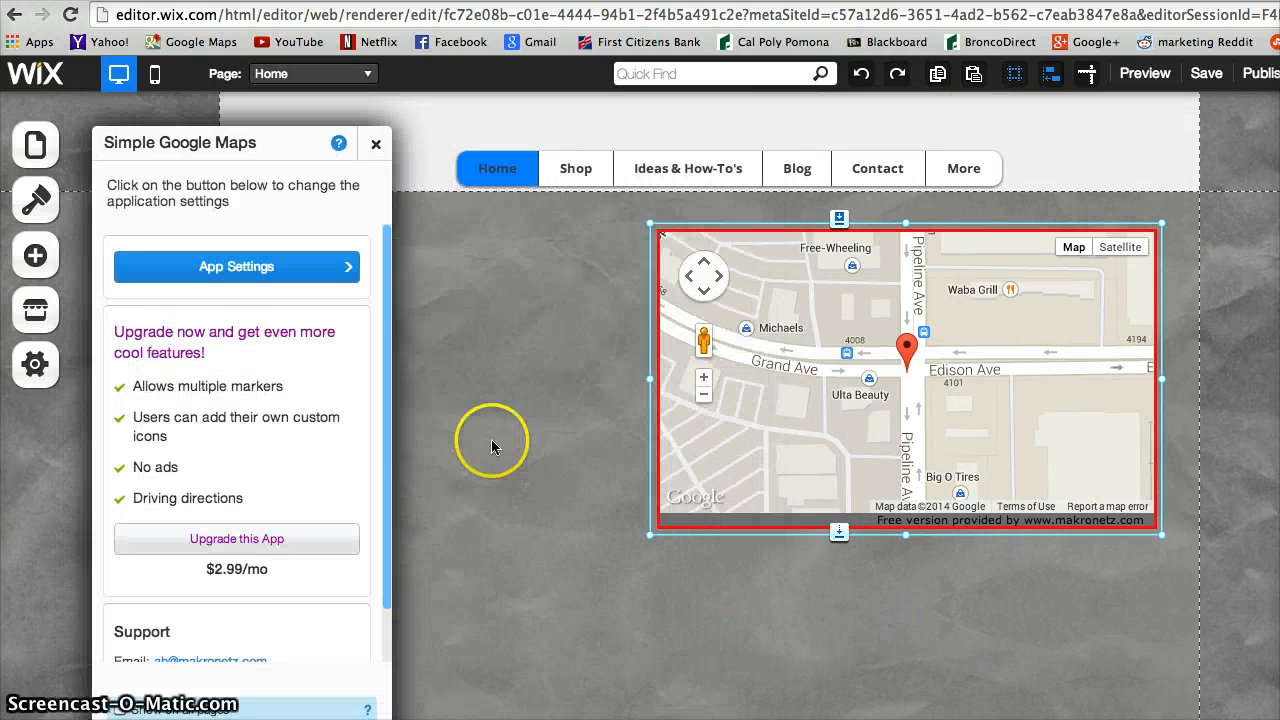
pyautogui.click(376, 143)
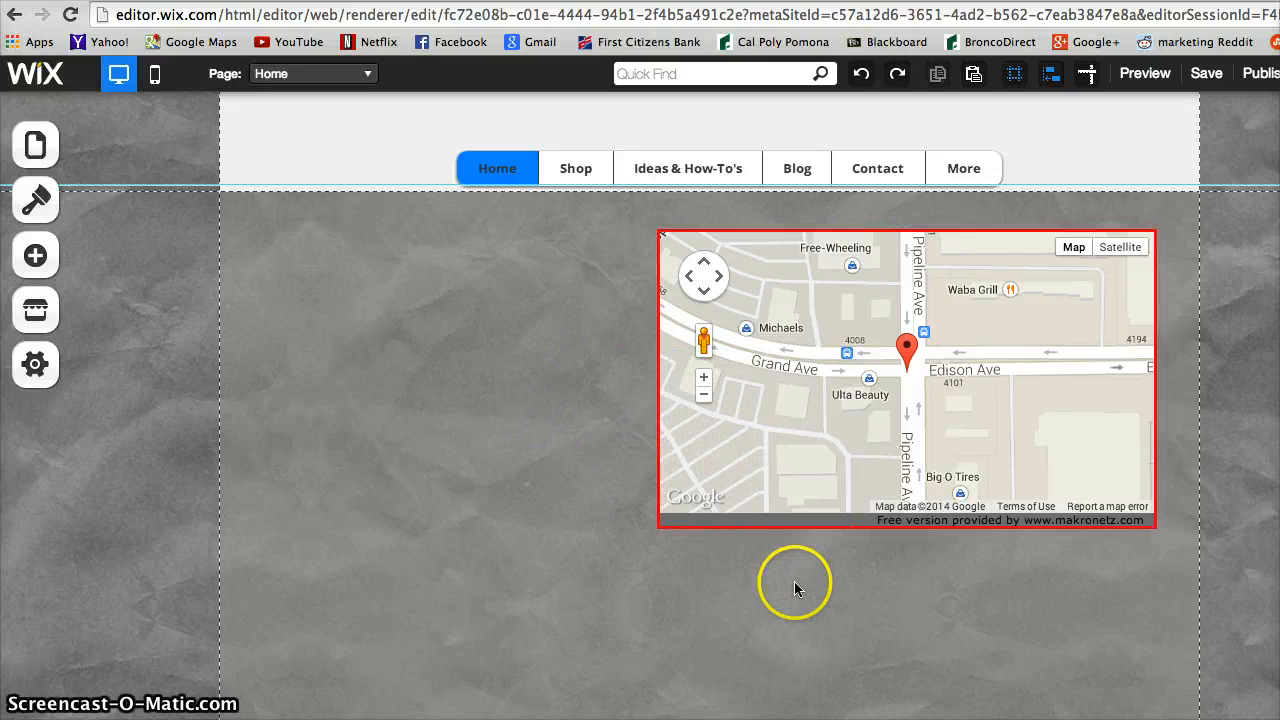
# - Switch to Preview mode to view the red-bordered Chino map
pyautogui.click(1144, 73)
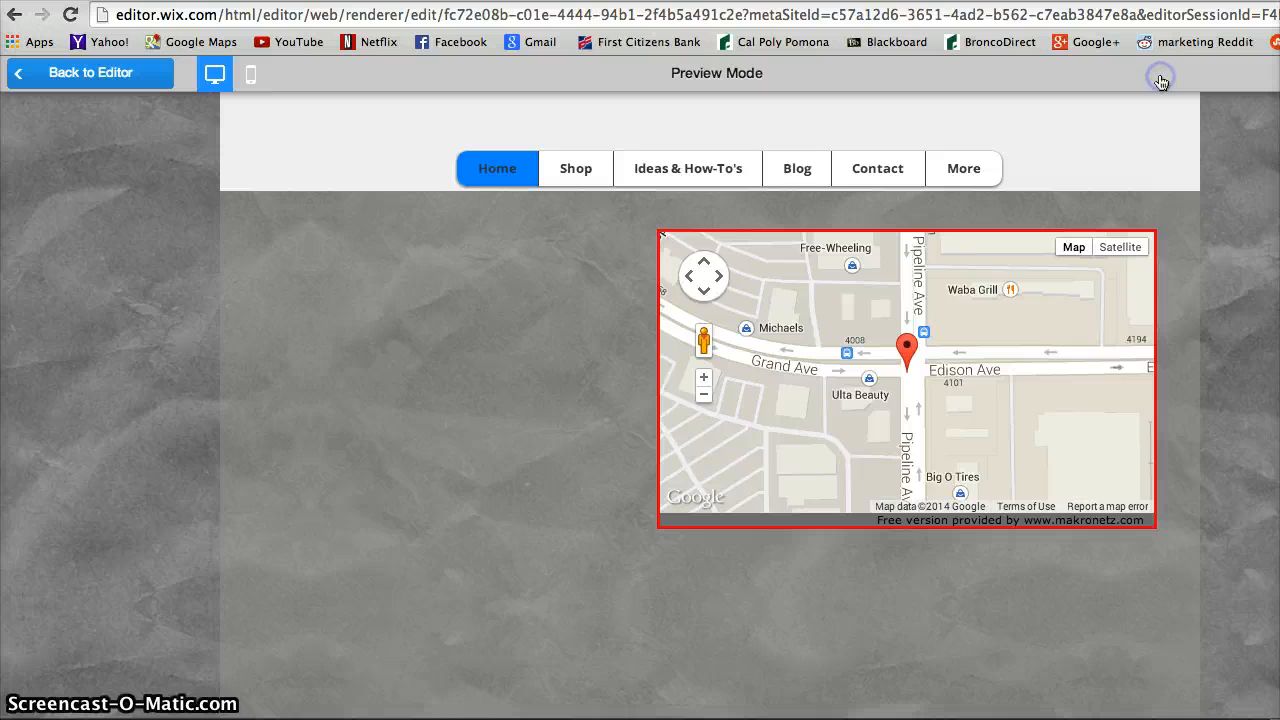